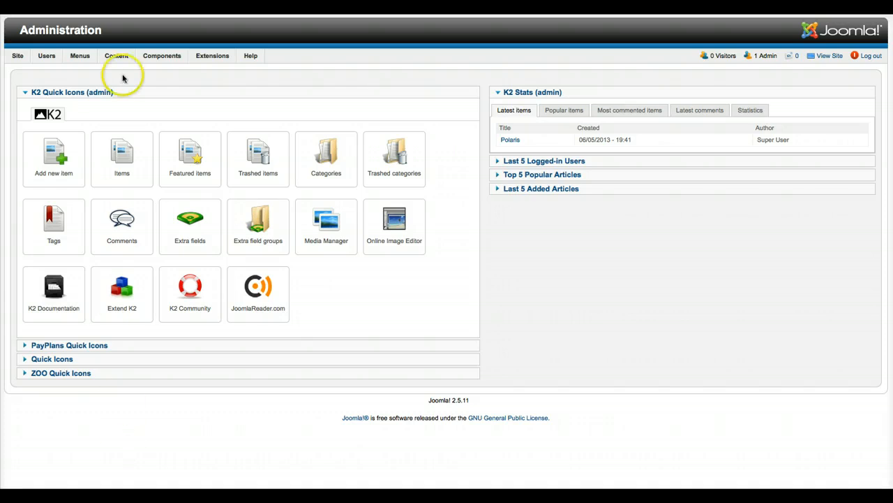
Open Global Configuration from the Site menu.
{"action": "left_click", "coordinate": [17, 56]}
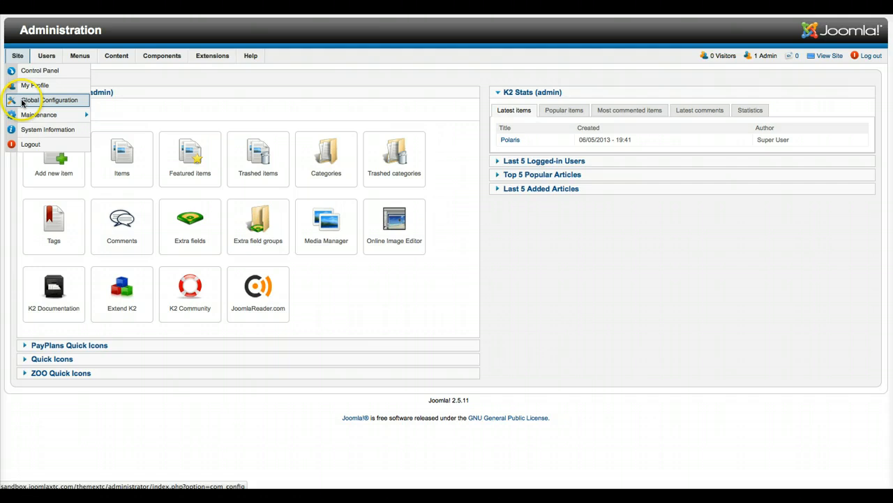
{"action": "left_click", "coordinate": [50, 100]}
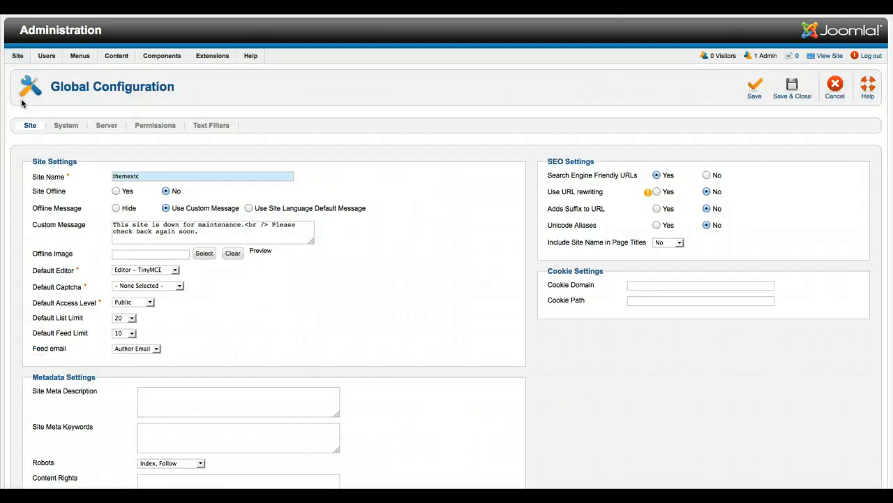
On the Text Filters tab, set the Super Users filter type to No Filtering.
{"action": "left_click", "coordinate": [211, 125]}
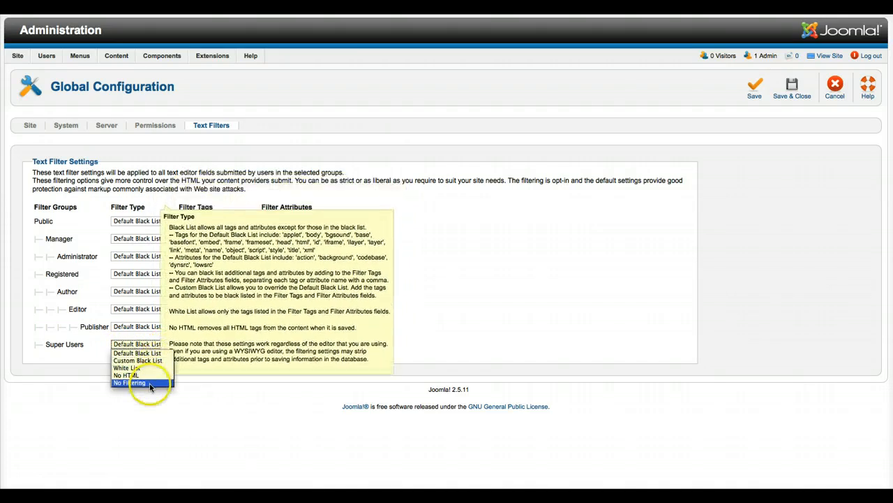
{"action": "left_click", "coordinate": [128, 382]}
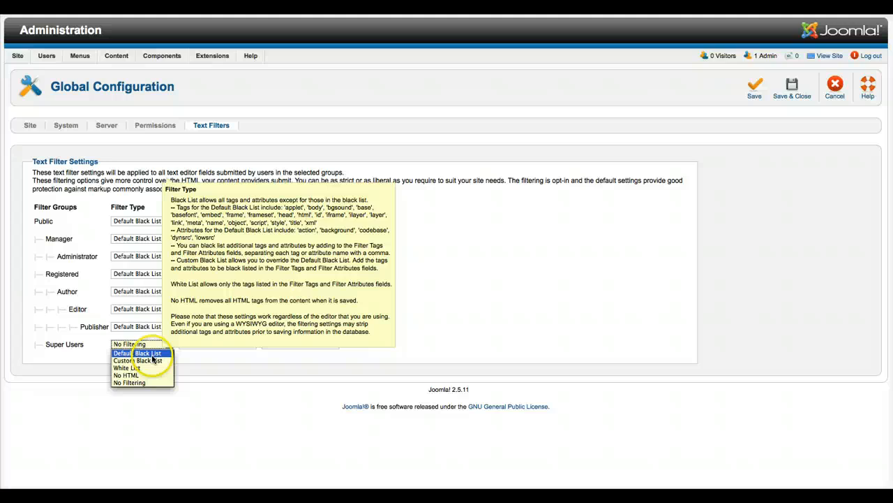
Switch the Super Users filter type back to Default Black List.
{"action": "left_click", "coordinate": [142, 353]}
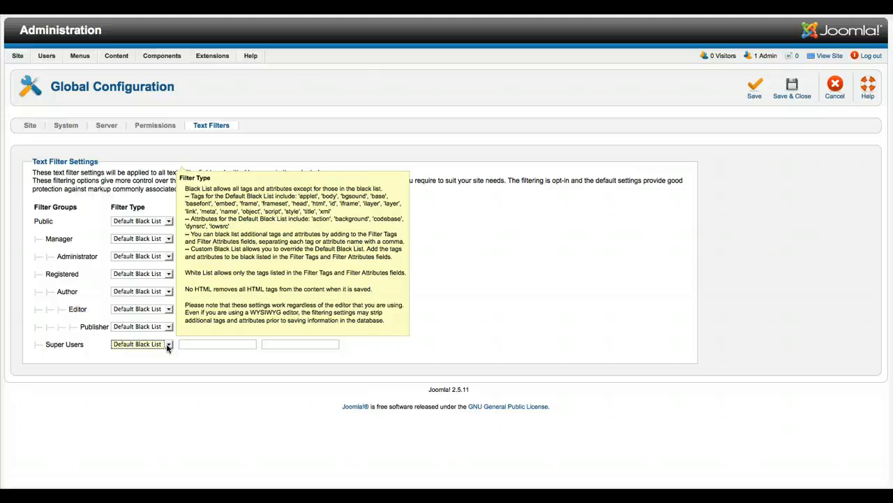
Change the Super Users filter type to No Filtering again.
{"action": "left_click", "coordinate": [136, 343]}
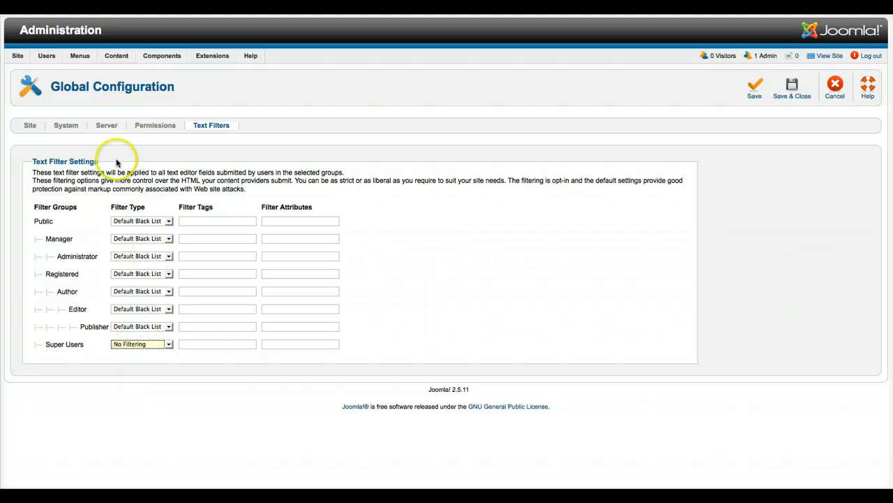
{"action": "mouse_move", "coordinate": [48, 145]}
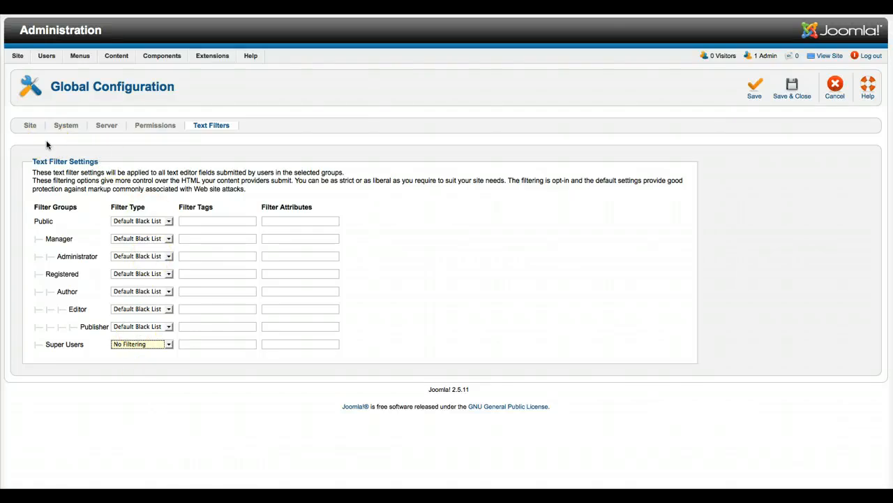